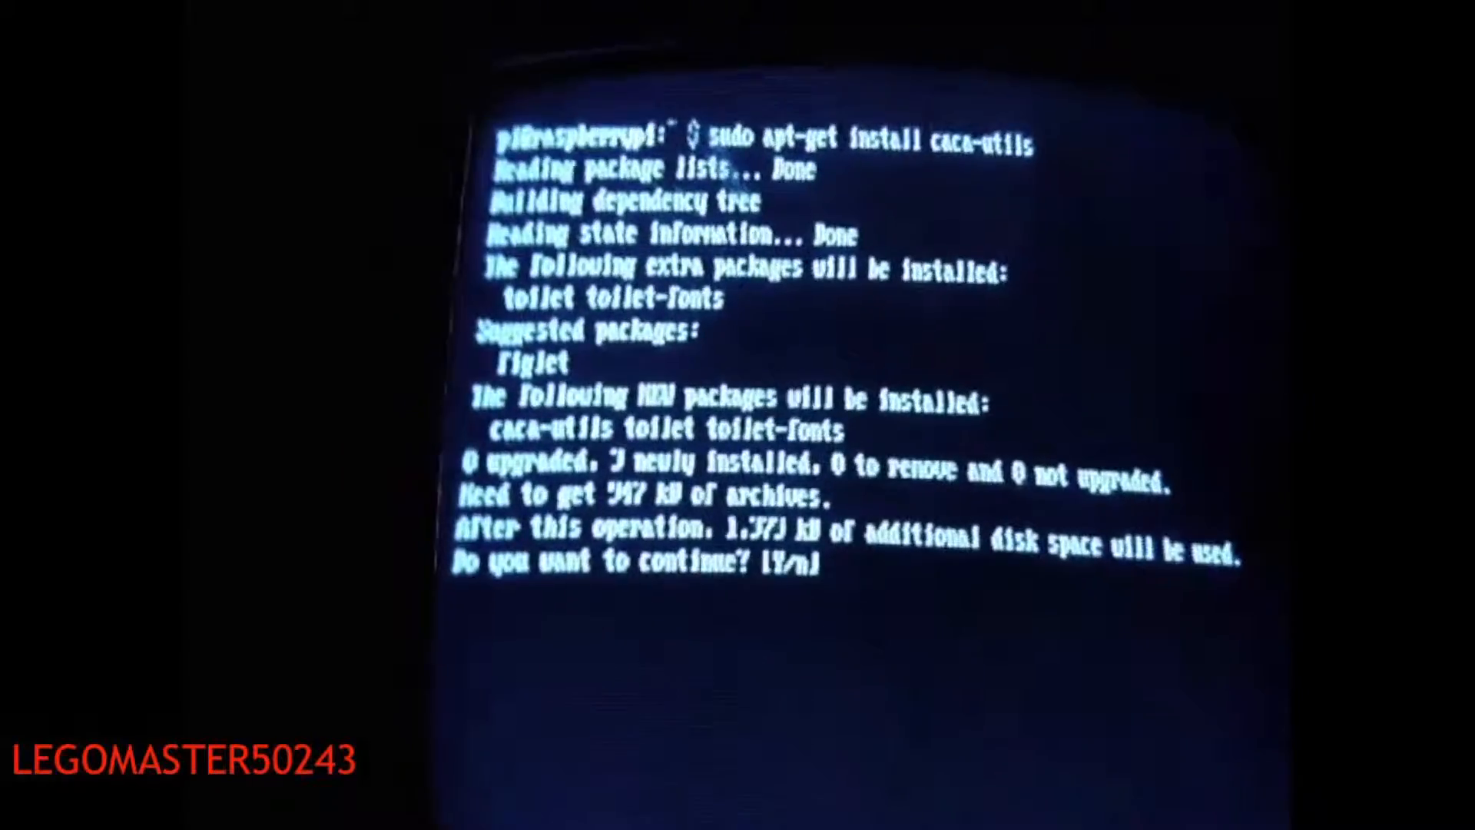
{"action": "type", "text": "y"}
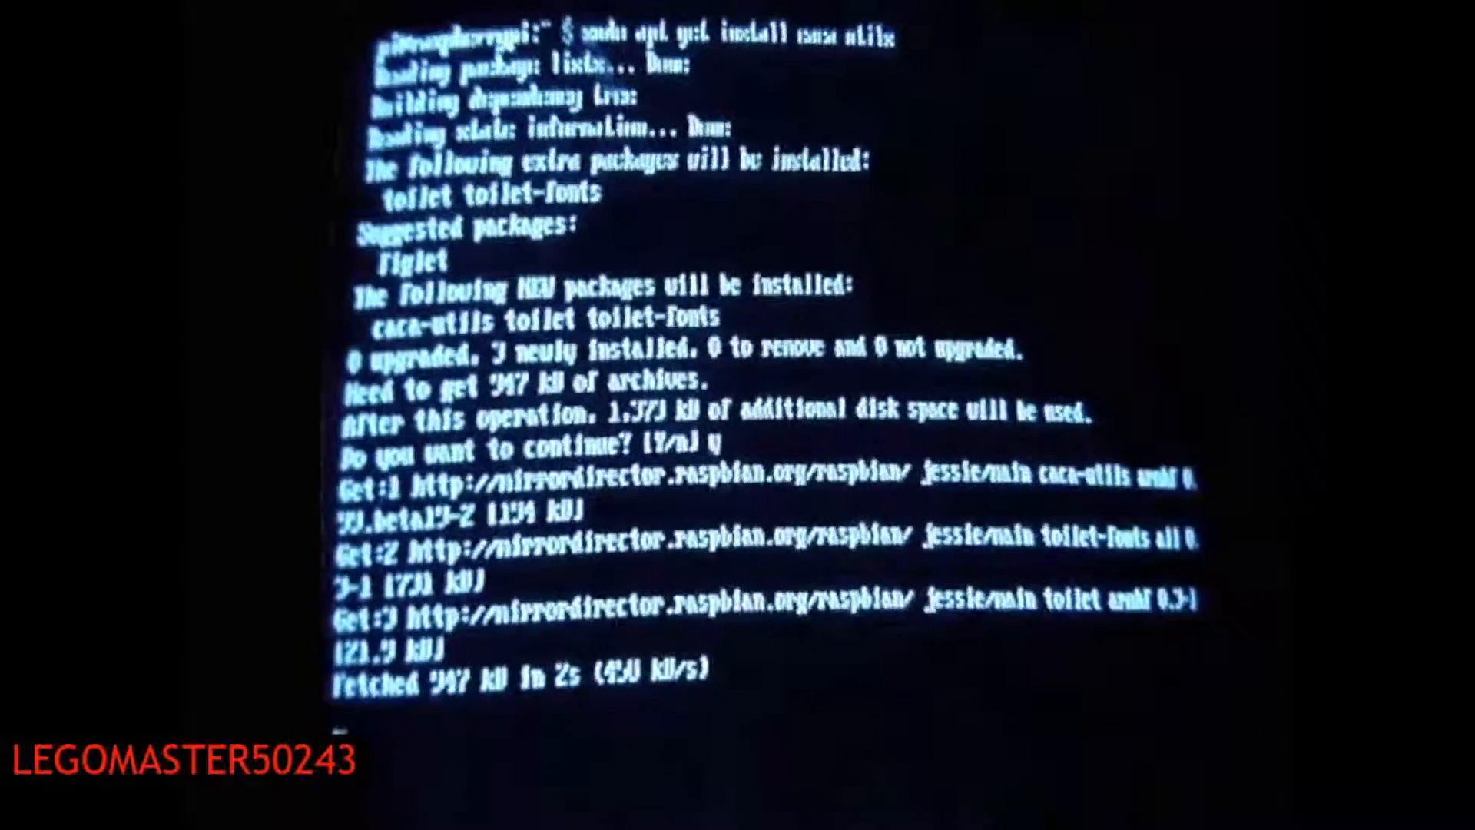
{"action": "scroll", "scroll_direction": "down", "scroll_amount": 3}
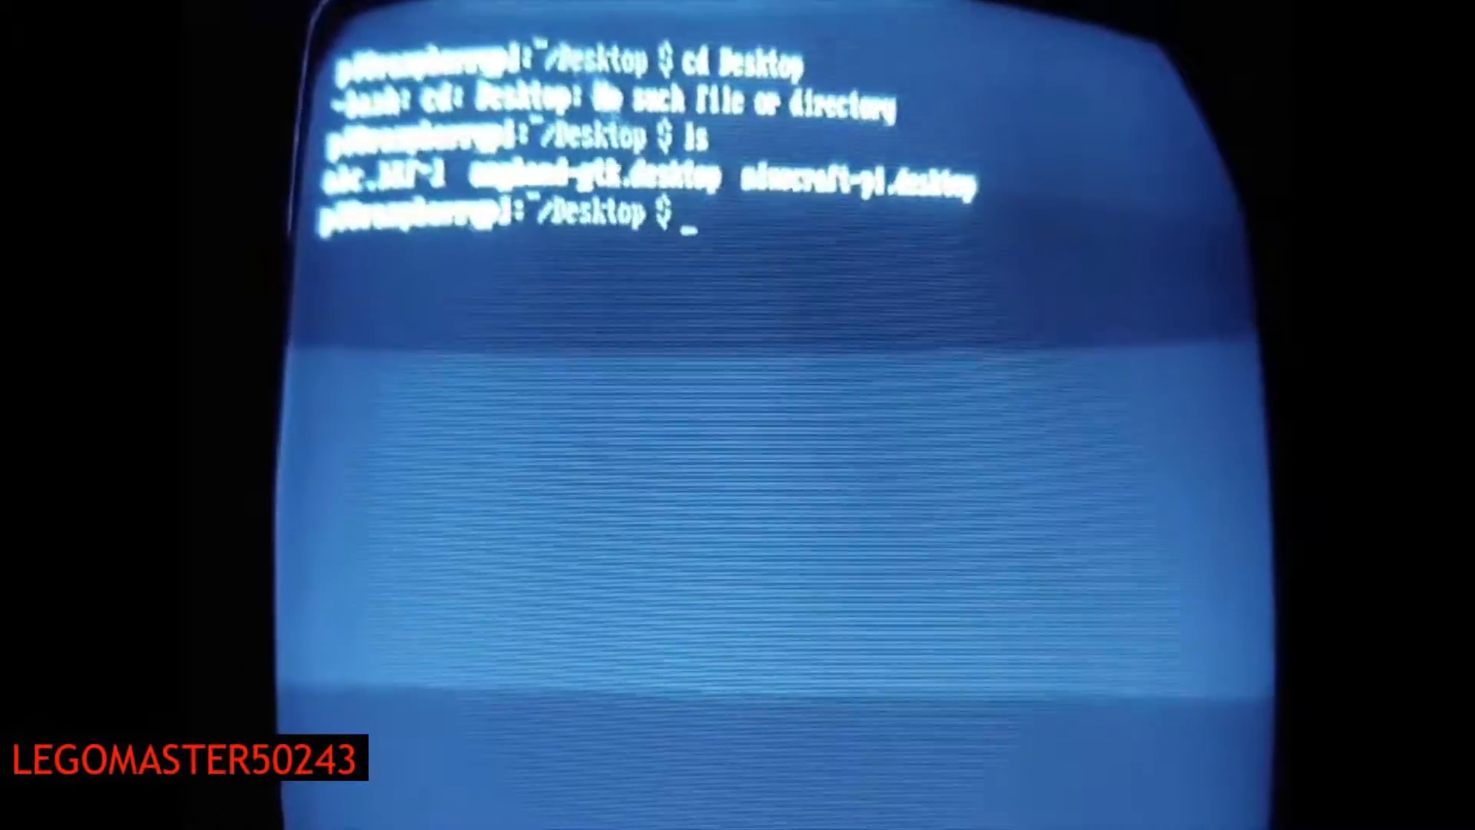
{"action": "type", "text": "cac"}
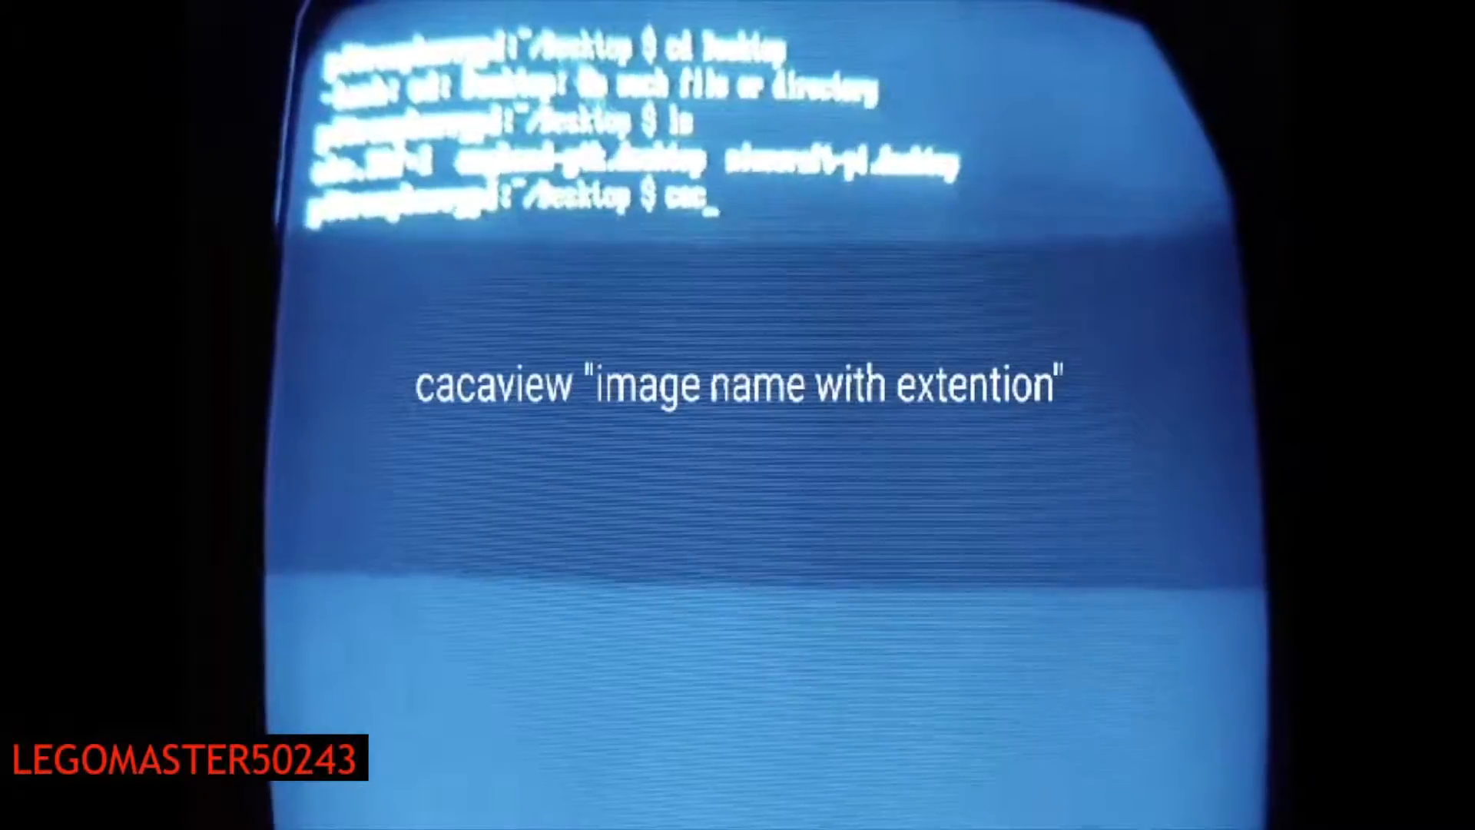